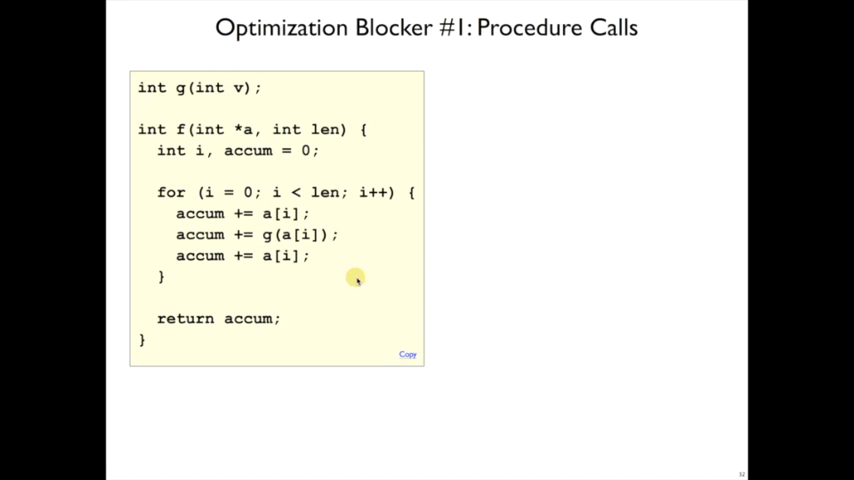
mouse_move(404, 338)
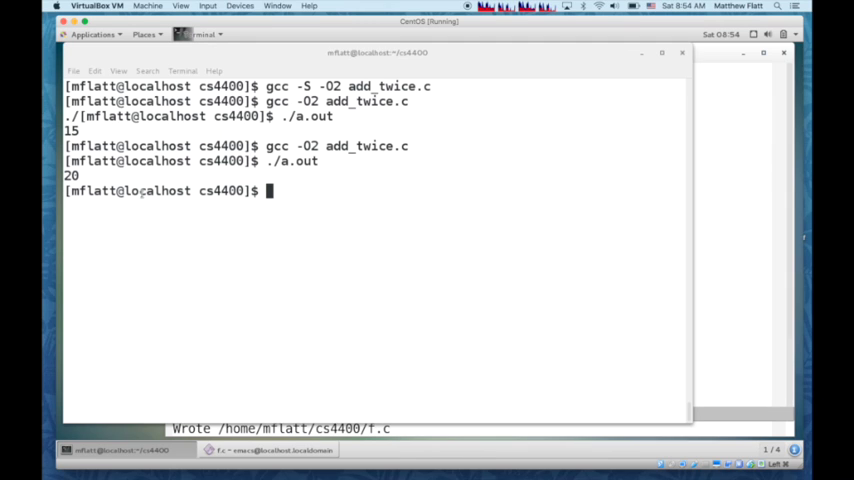
Compile f.c with gcc -O2 -S and scroll f.s down to the loop calling g
text(gcc -O2)
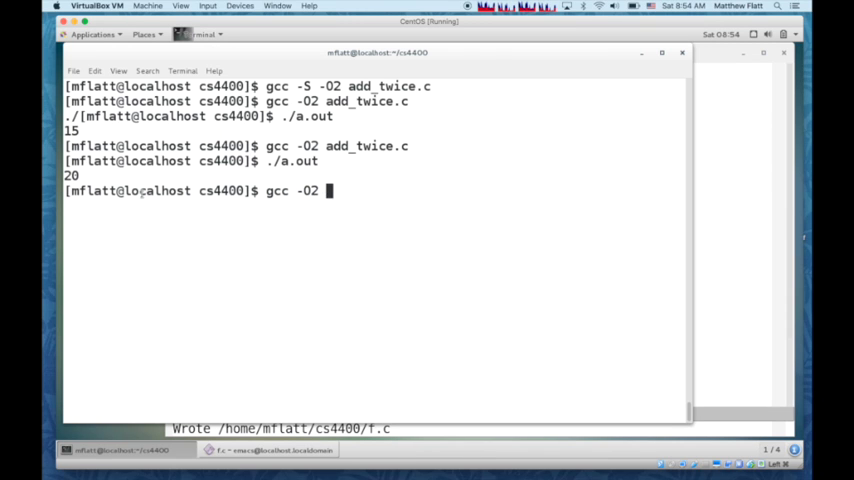
text(-S)
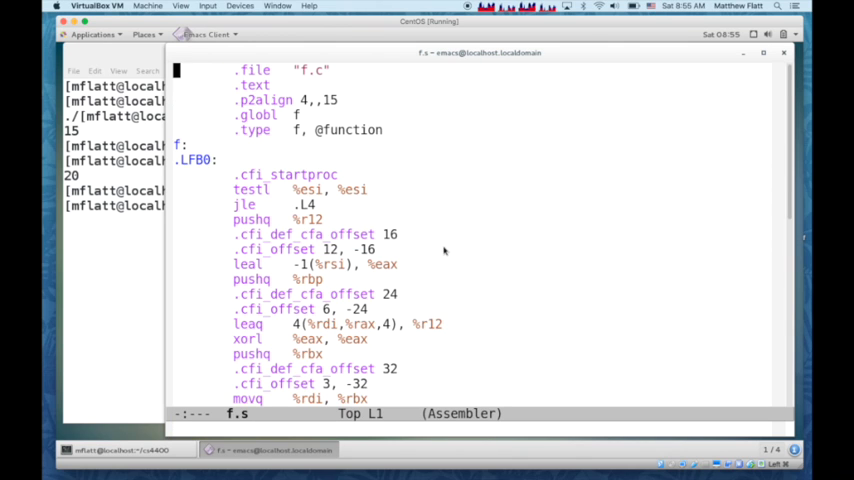
scroll(down, 3)
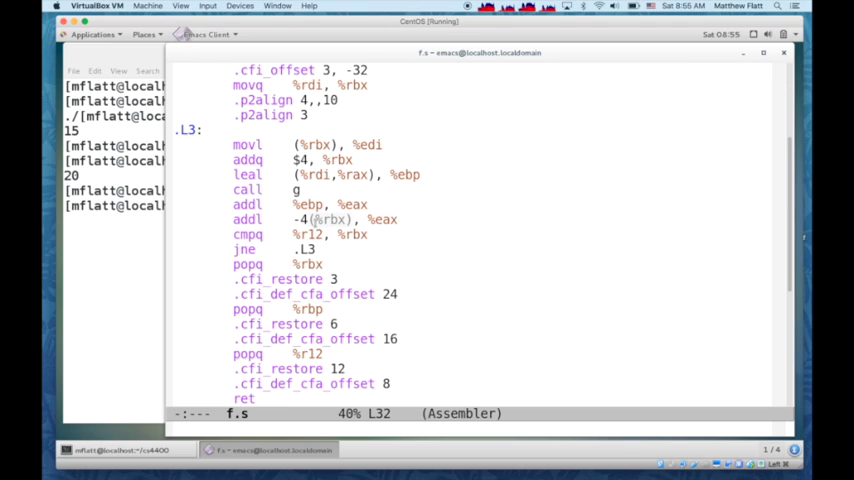
mouse_move(308, 189)
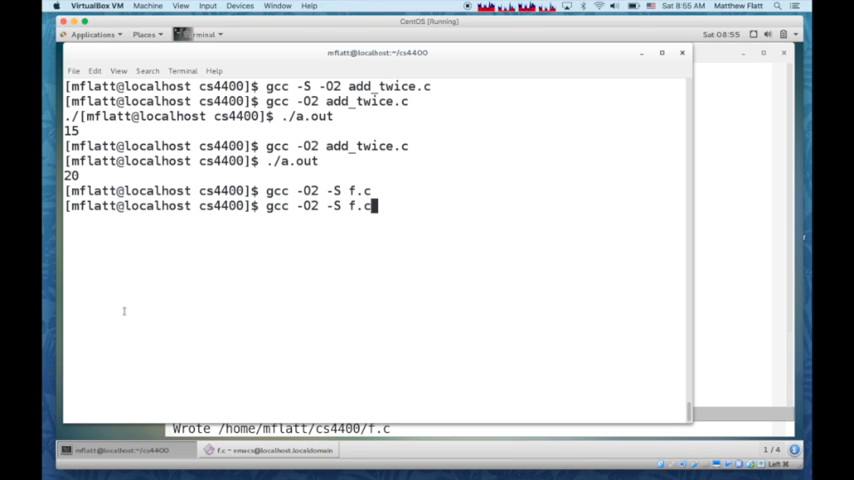
Recompile so f.s reflects g returning v + 1, and scroll through the assembly
key(Return)
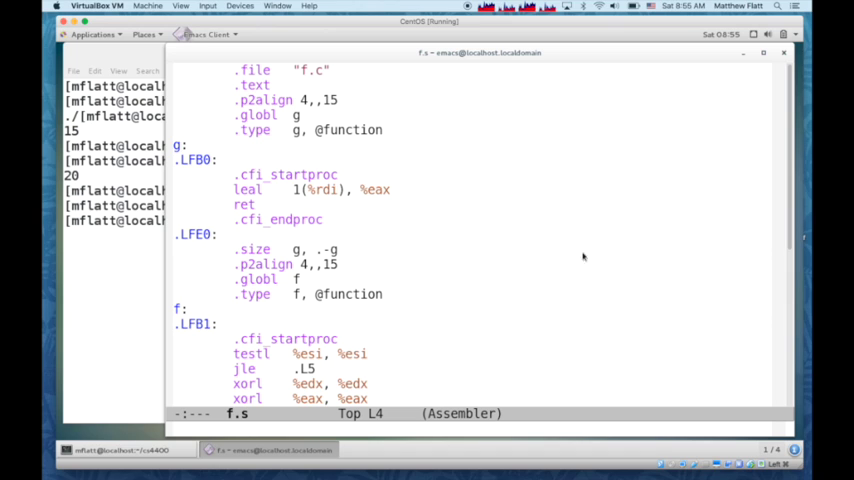
scroll(down, 3)
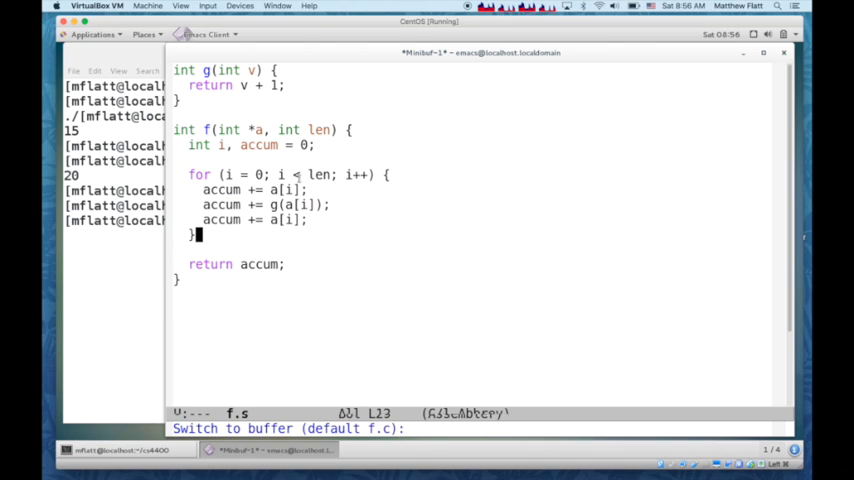
Back in f.c, mark g with __attribute__((__noinline__)) and fix the ignored-attribute spelling
key(Return)
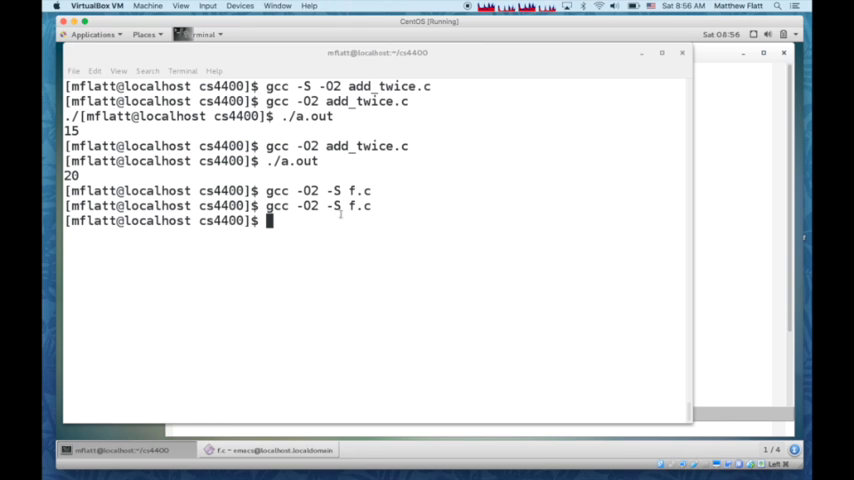
mouse_move(729, 205)
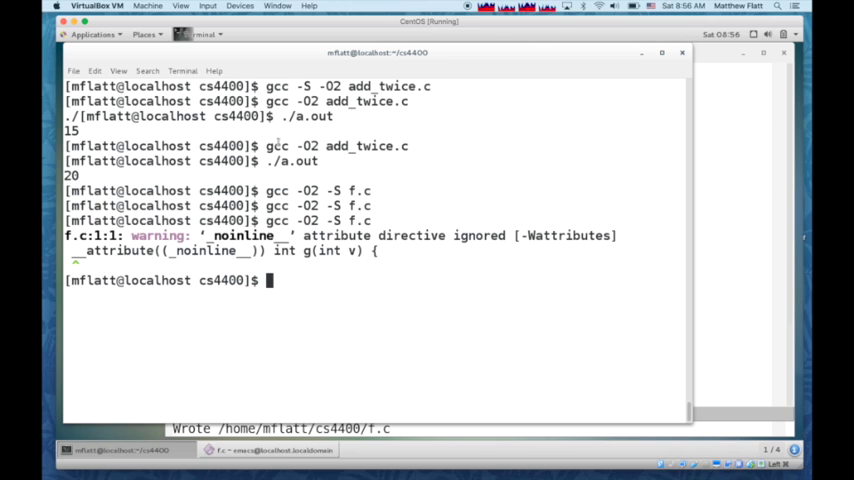
mouse_move(735, 196)
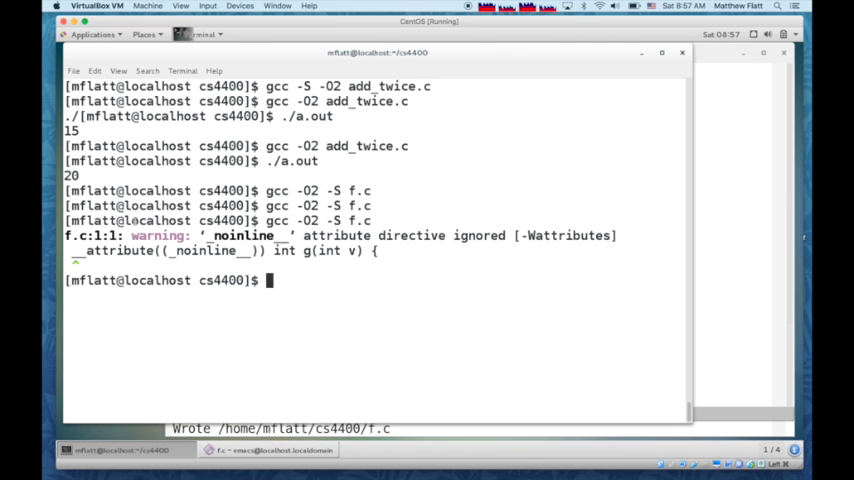
key(Return)
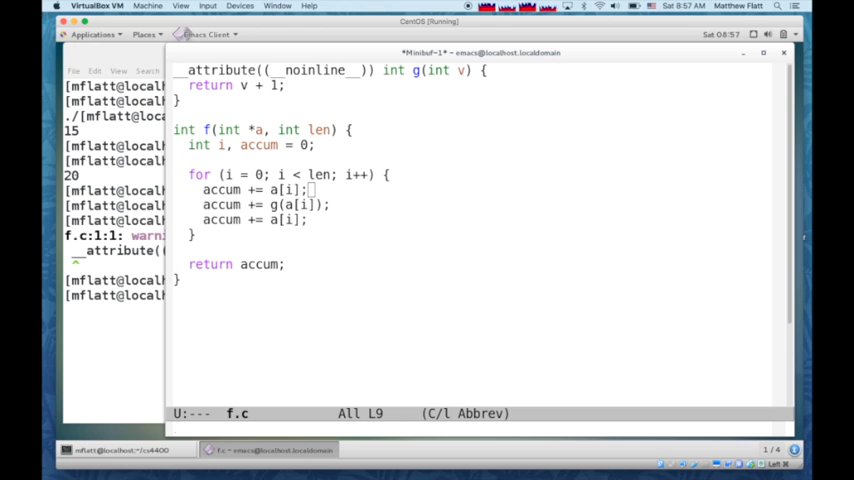
Reread f.s to see the .L4 loop calling g, then switch back to f.c
text(ye)
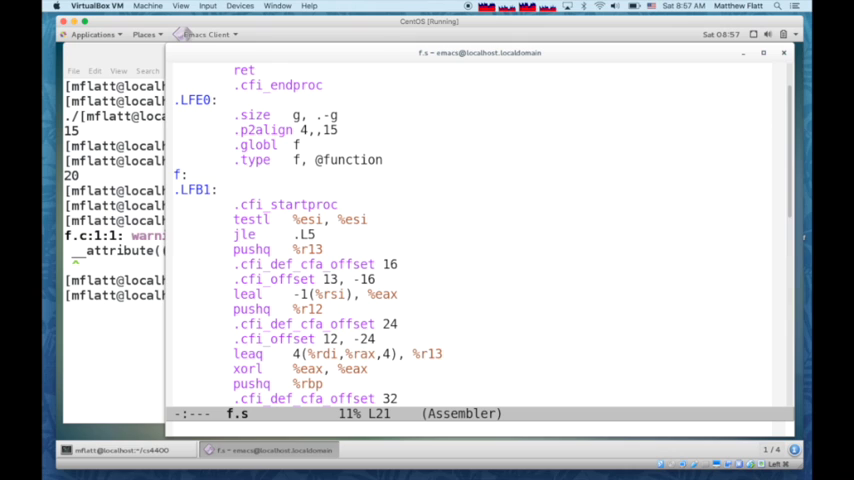
scroll(down, 3)
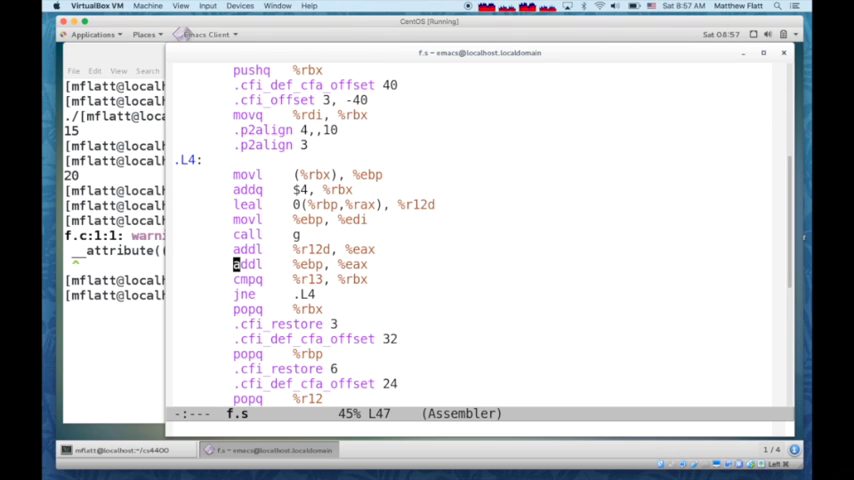
mouse_move(574, 182)
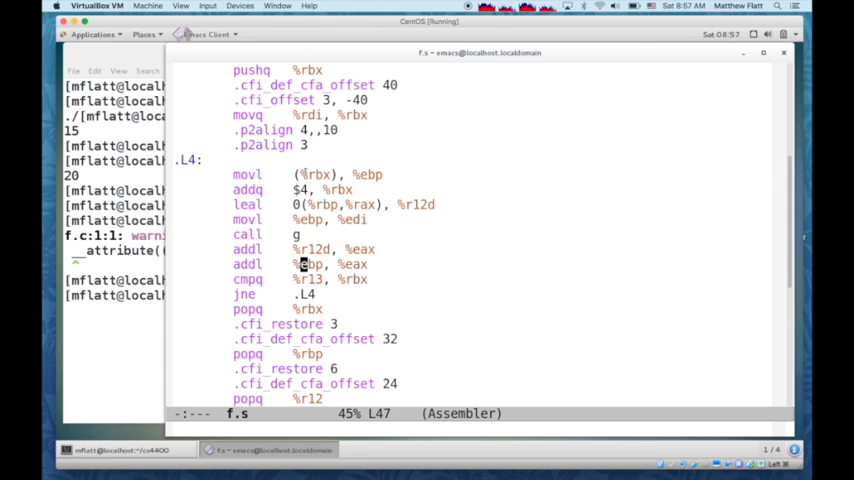
key(C-x b)
text(int)
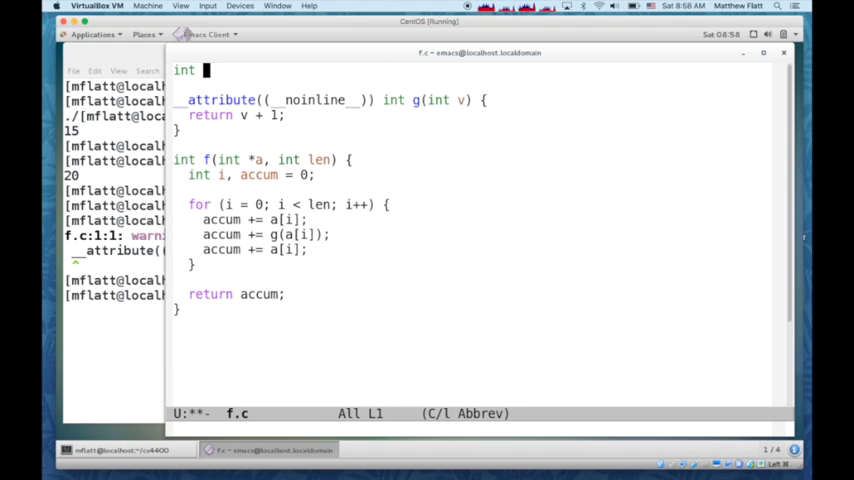
Declare int globl_a[100], make g set globl_a[v] = 0 and return 1, and save
text(glob)
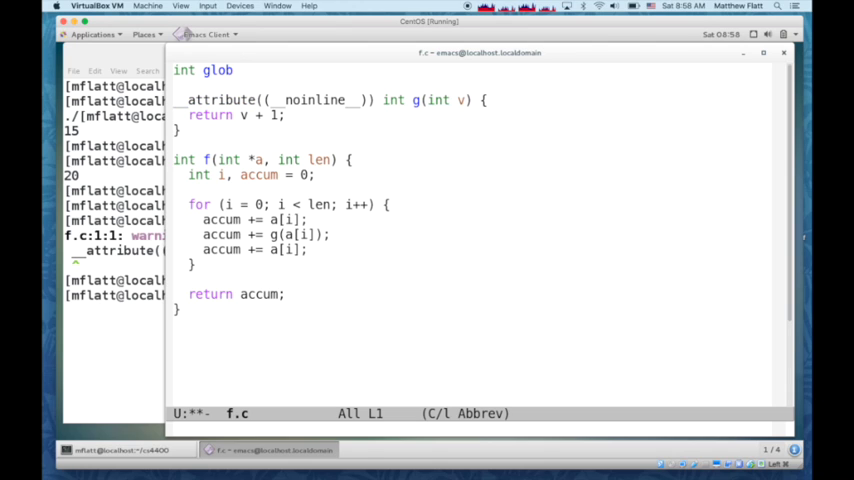
text(l_a[100];)
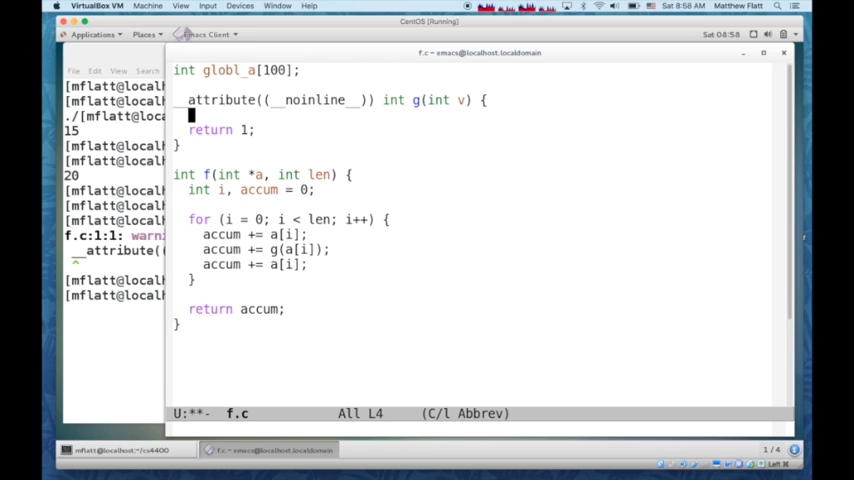
text(glo)
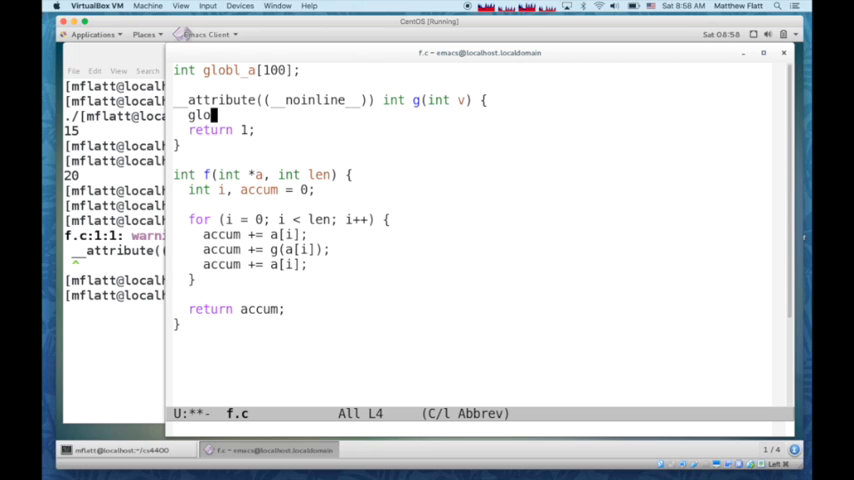
text(bl_a[v] = 0;)
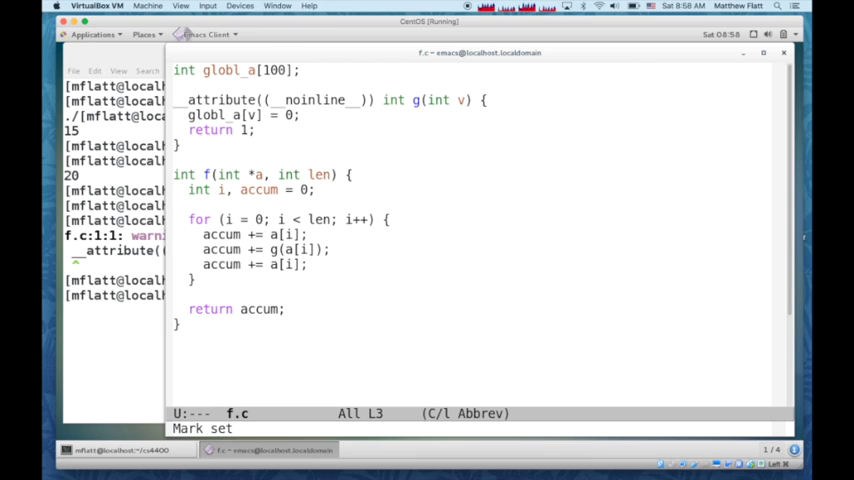
key(C-x C-s)
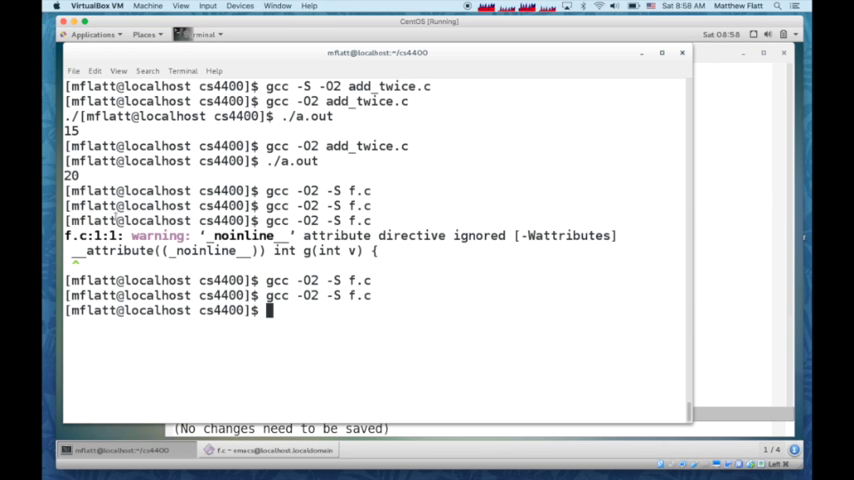
mouse_move(742, 222)
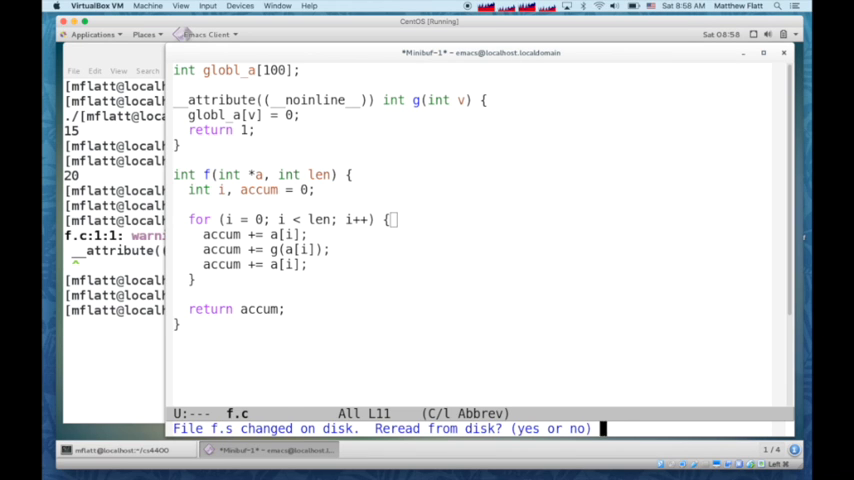
Reread f.s to see g zeroing globl_a and the loop reloading a[i], then return to f.c
text(yes)
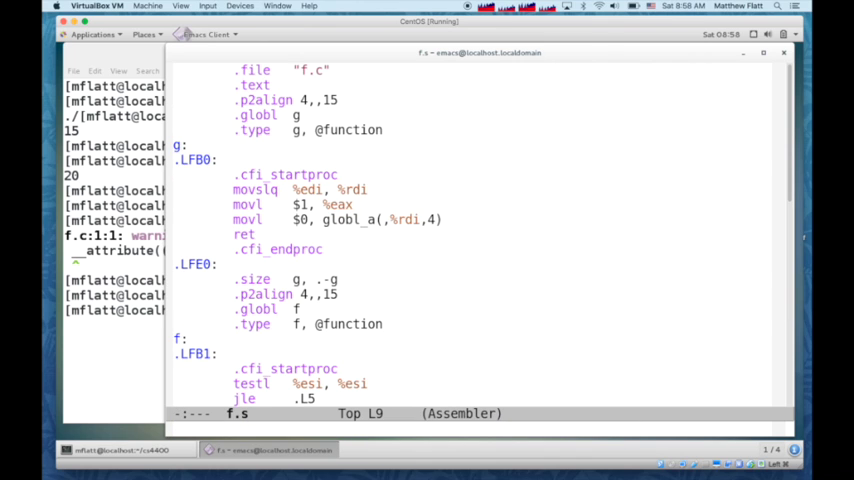
mouse_move(655, 240)
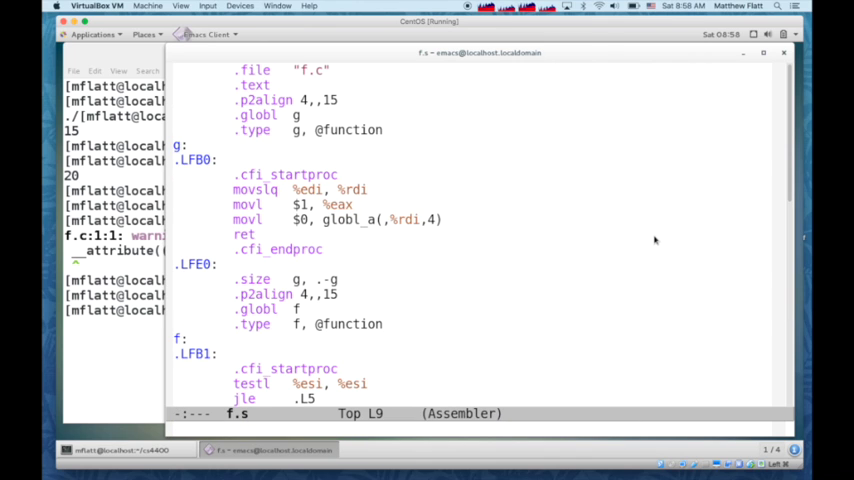
scroll(down, 3)
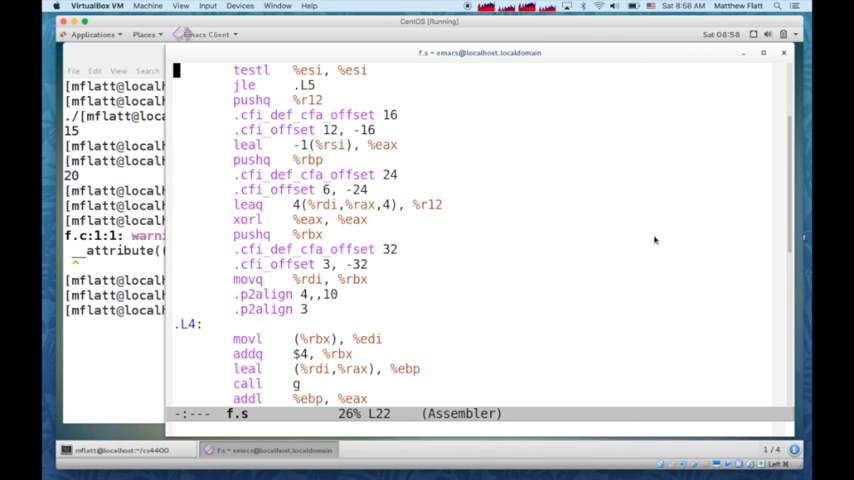
scroll(down, 3)
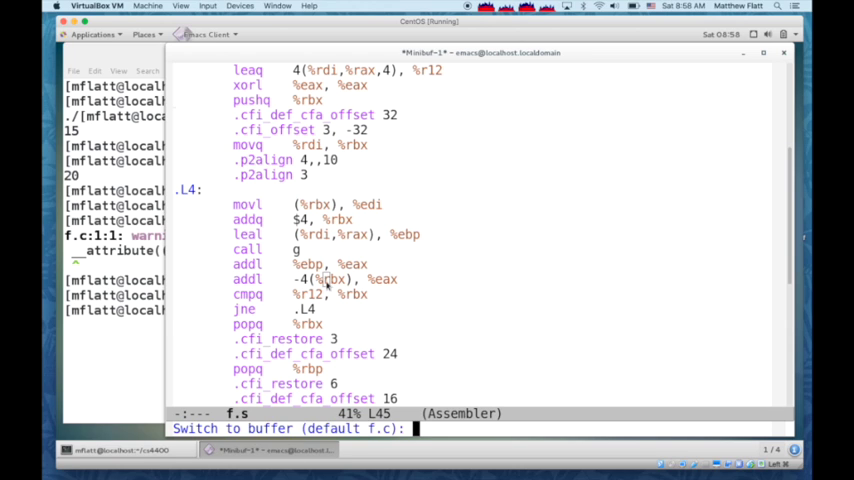
key(Return)
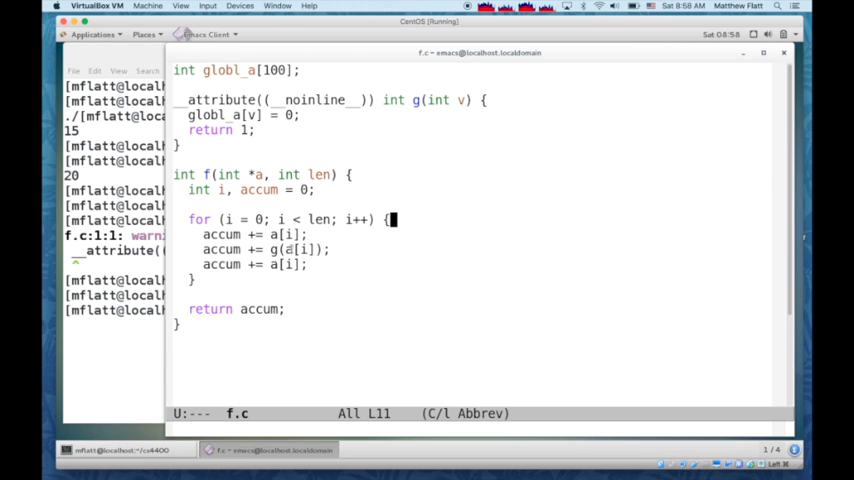